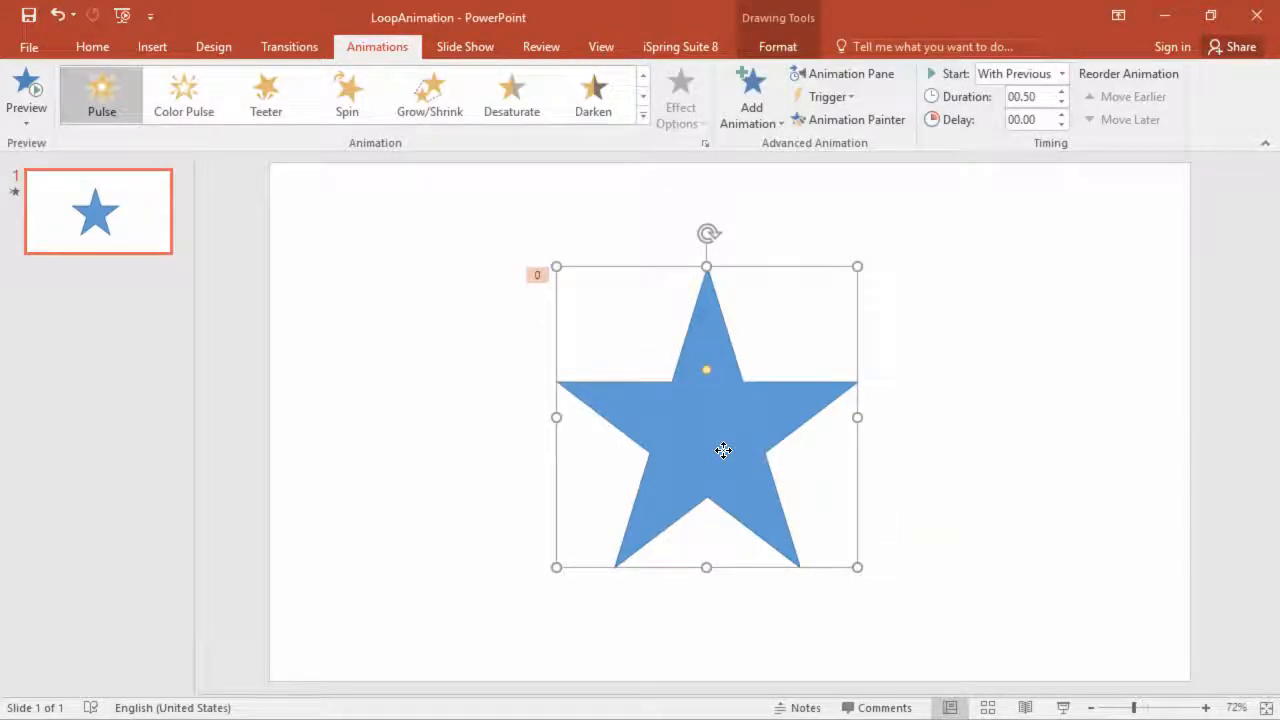
From the Animation Pane, set the star's Pulse timing to repeat Until End of Slide
{"action": "left_click", "coordinate": [844, 72]}
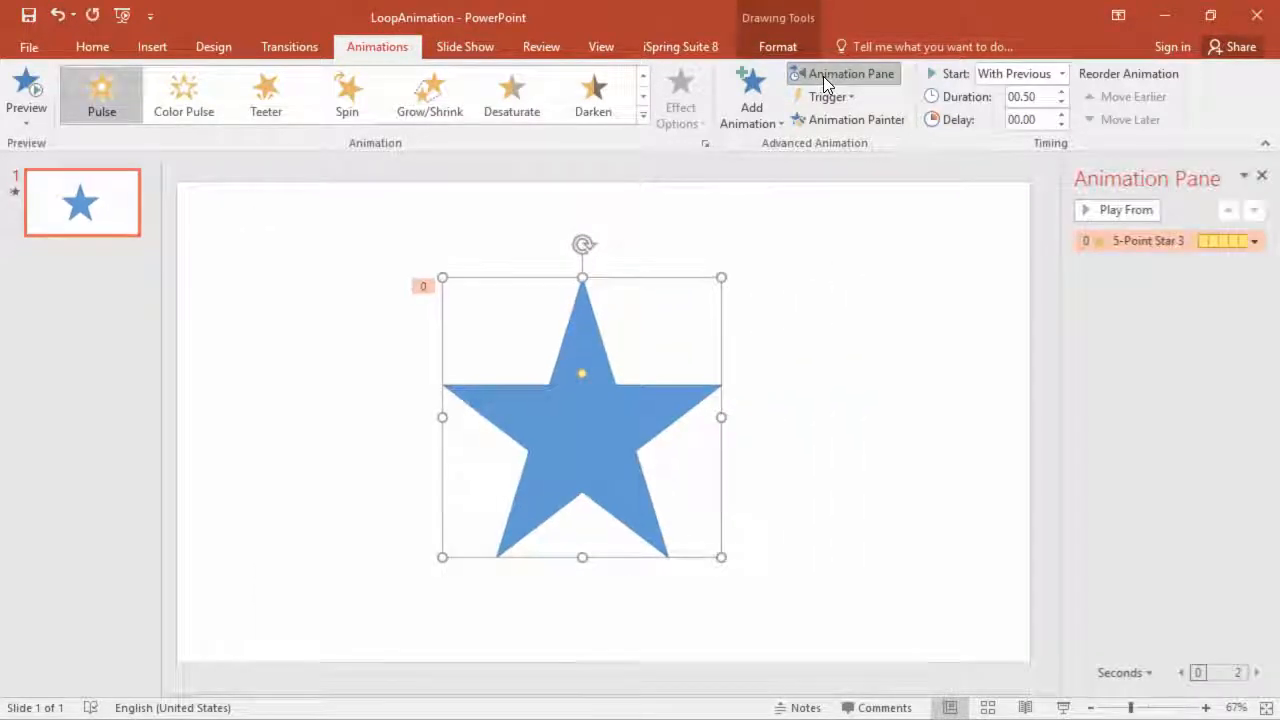
{"action": "left_click", "coordinate": [1254, 240]}
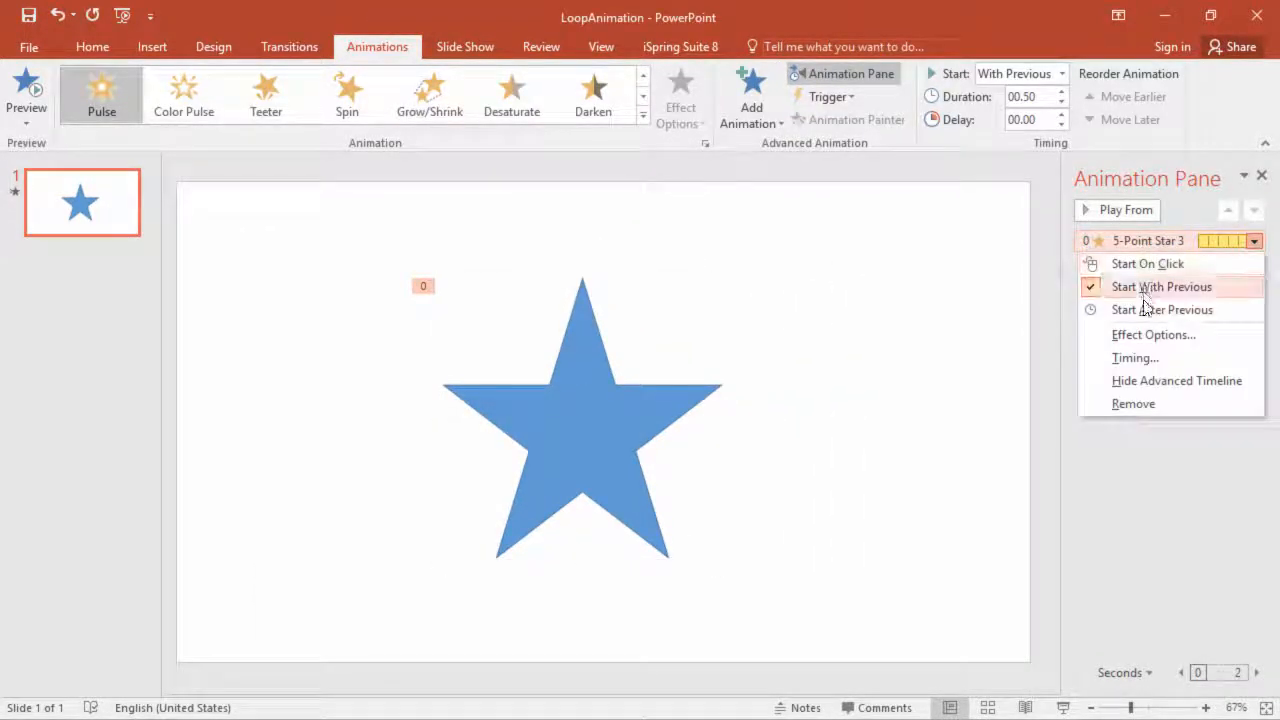
{"action": "left_click", "coordinate": [1136, 356]}
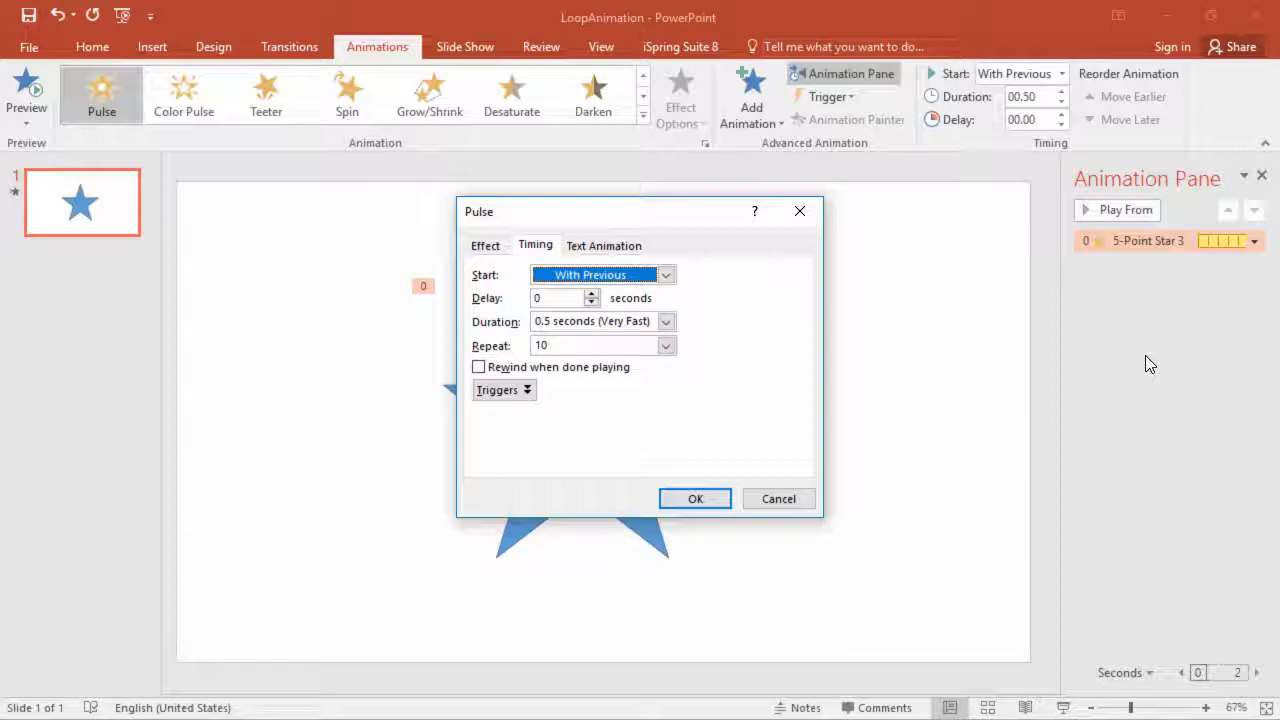
{"action": "left_click", "coordinate": [664, 344]}
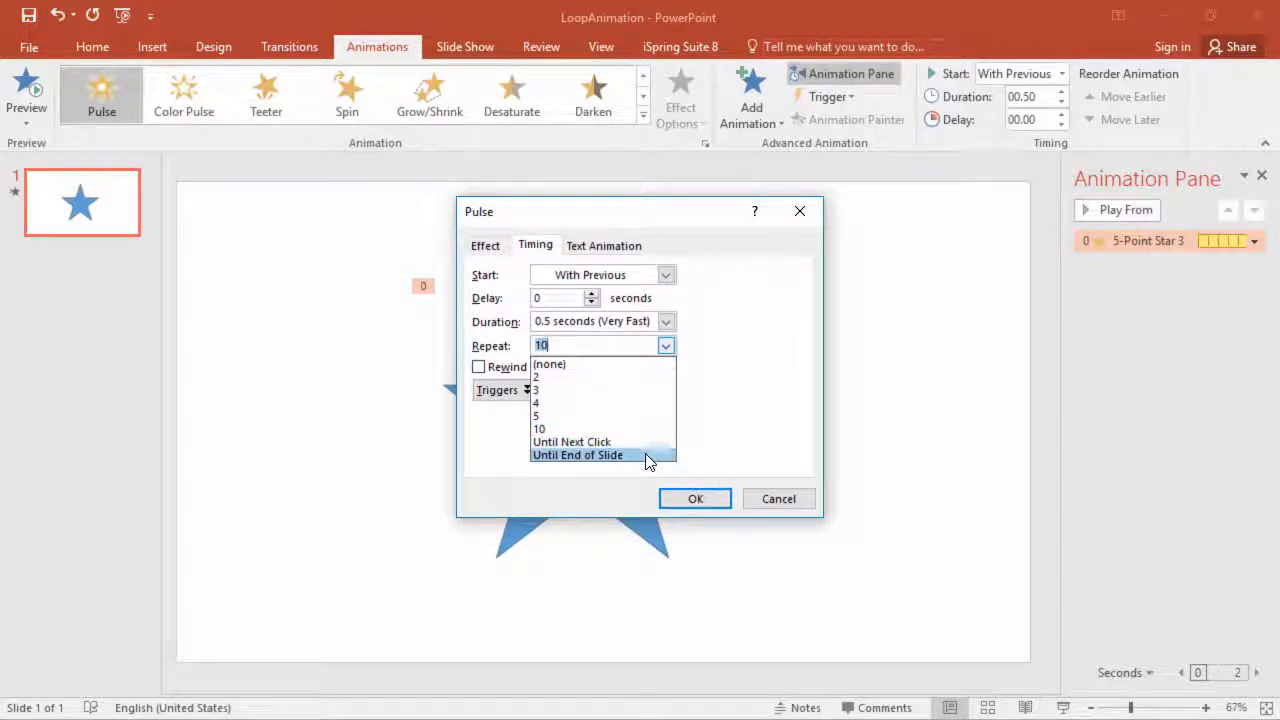
{"action": "left_click", "coordinate": [576, 456]}
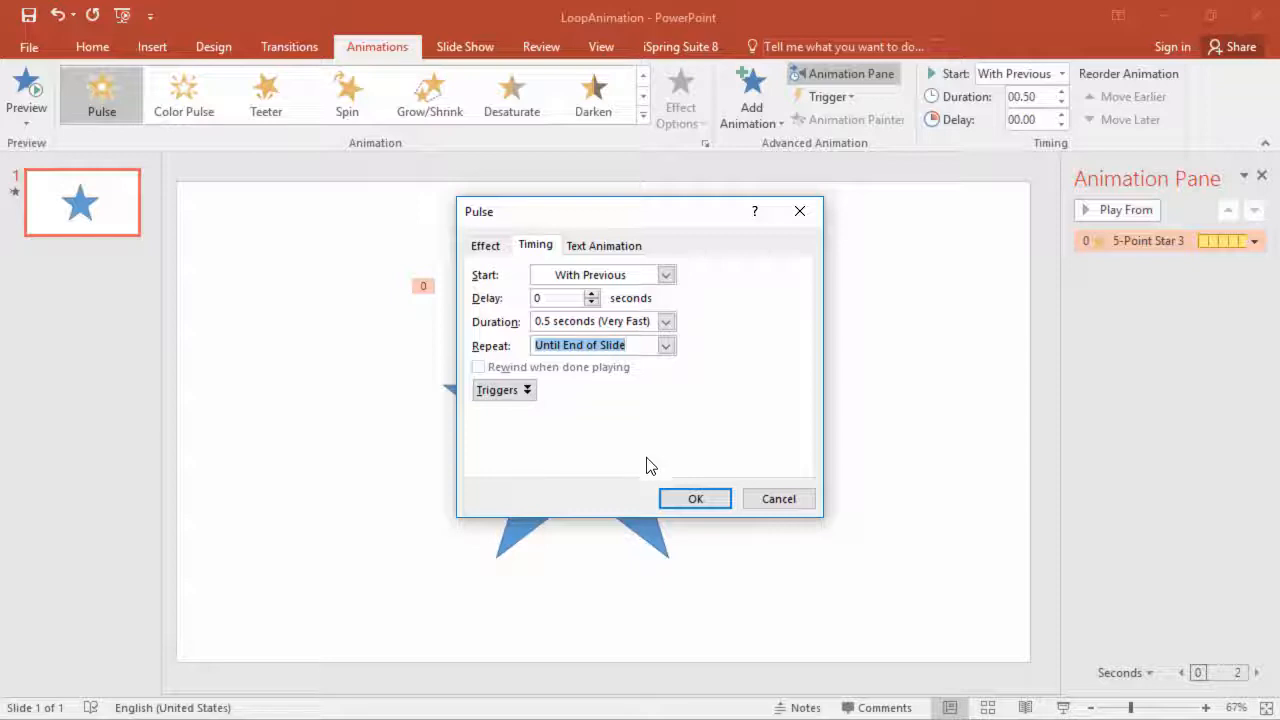
Apply the timing, check the slide in the iSpring Suite 8 preview, and close the preview
{"action": "left_click", "coordinate": [696, 498]}
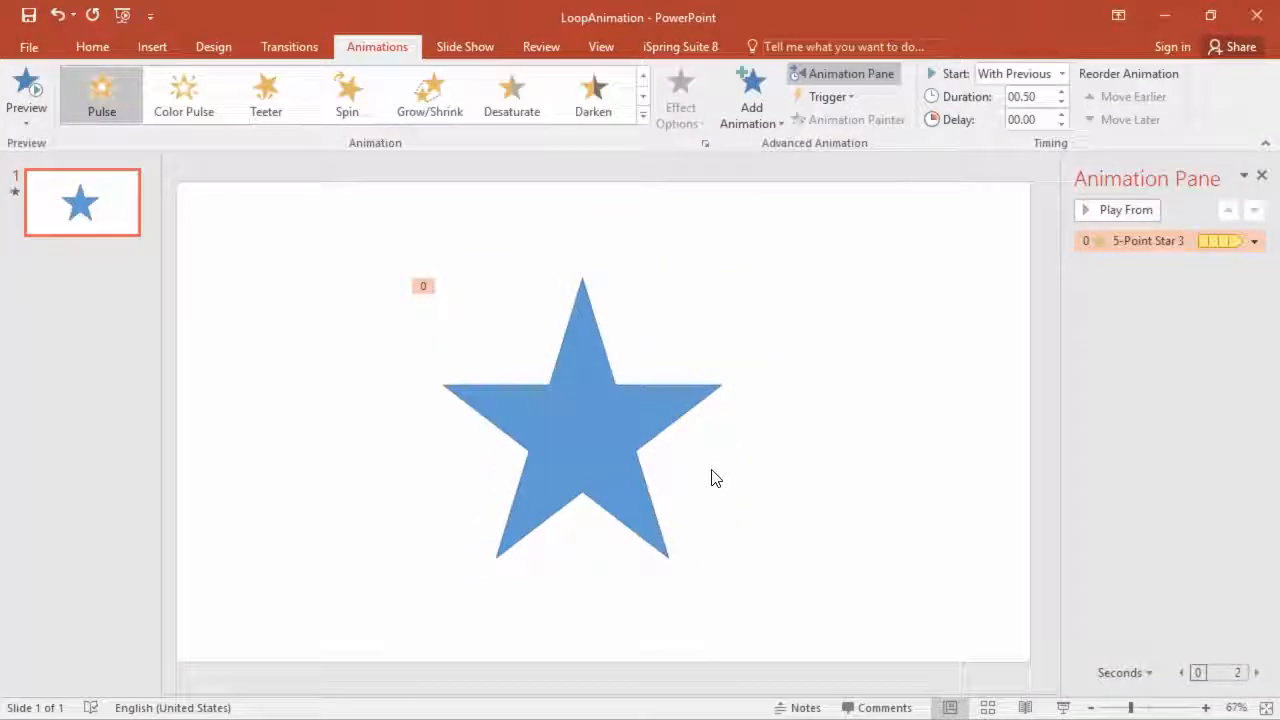
{"action": "left_click", "coordinate": [680, 46]}
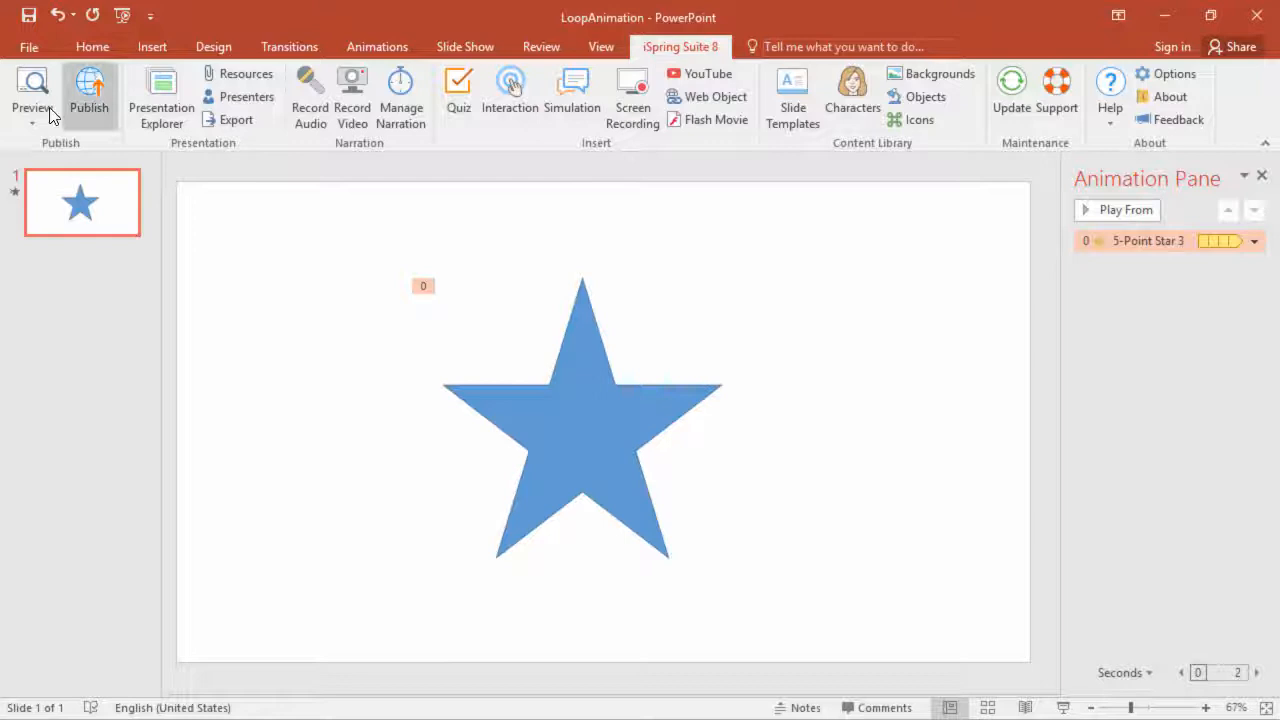
{"action": "left_click", "coordinate": [32, 90]}
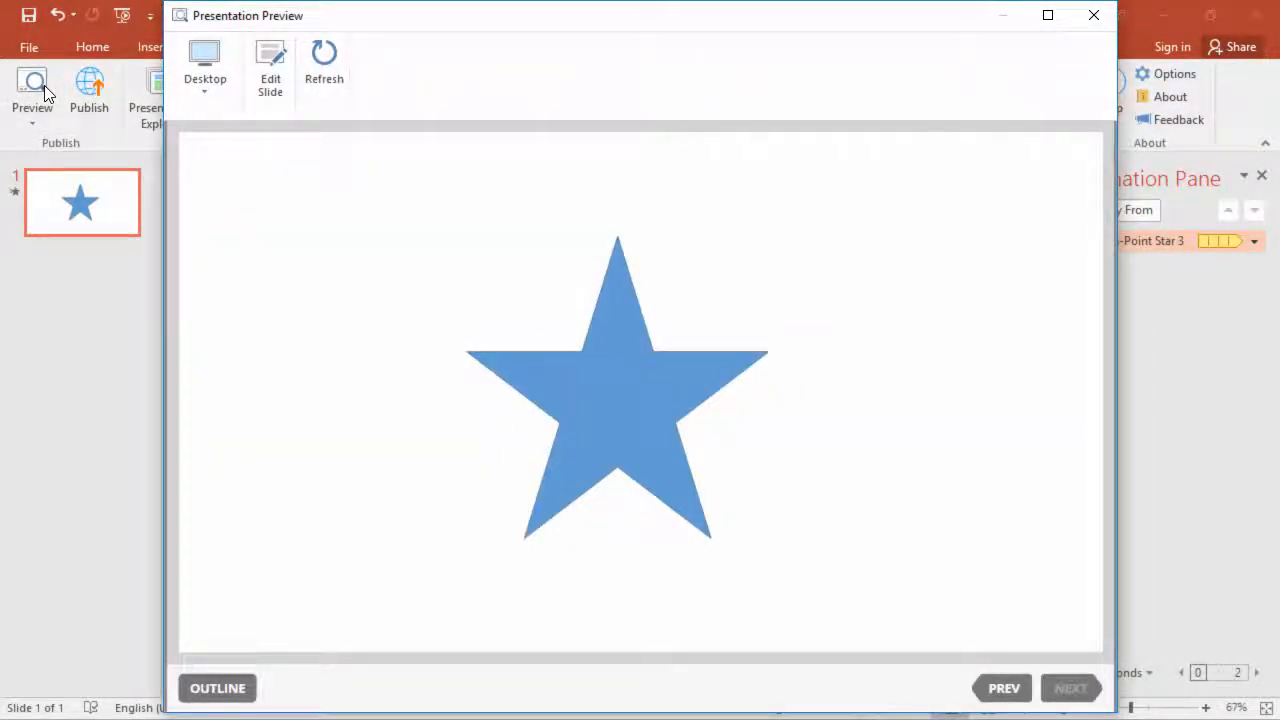
{"action": "mouse_move", "coordinate": [920, 114]}
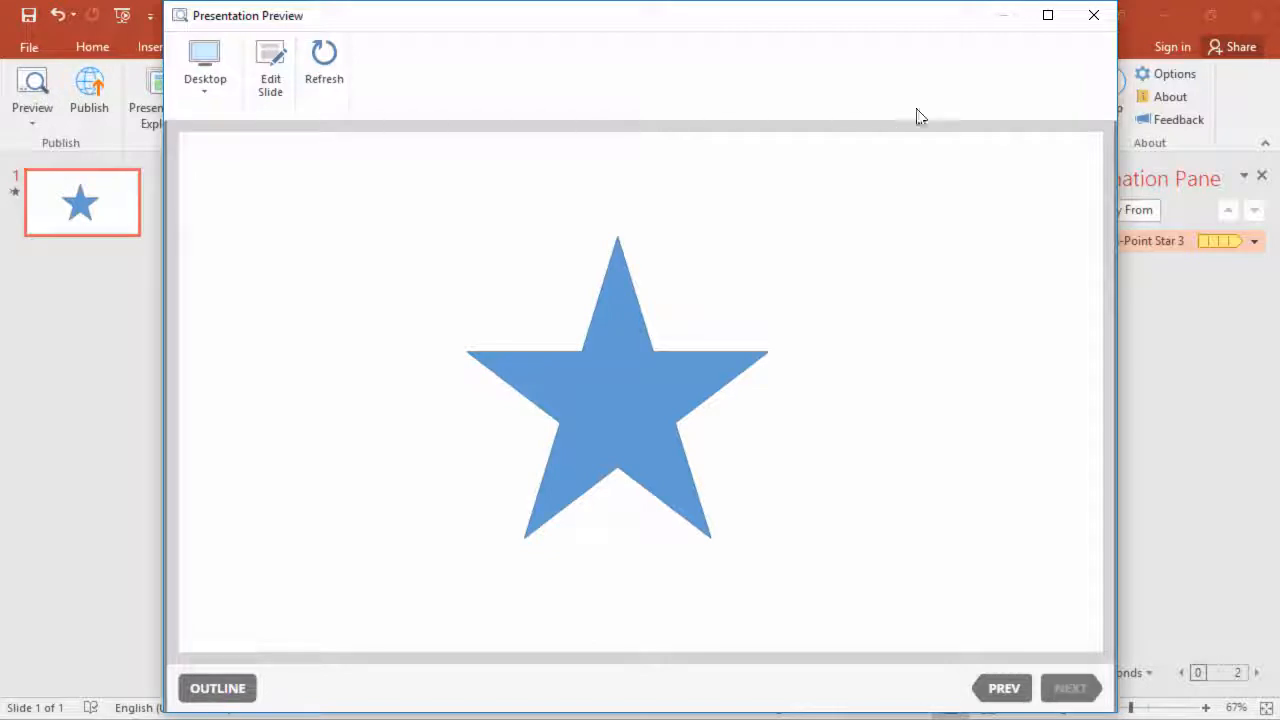
{"action": "left_click", "coordinate": [1092, 16]}
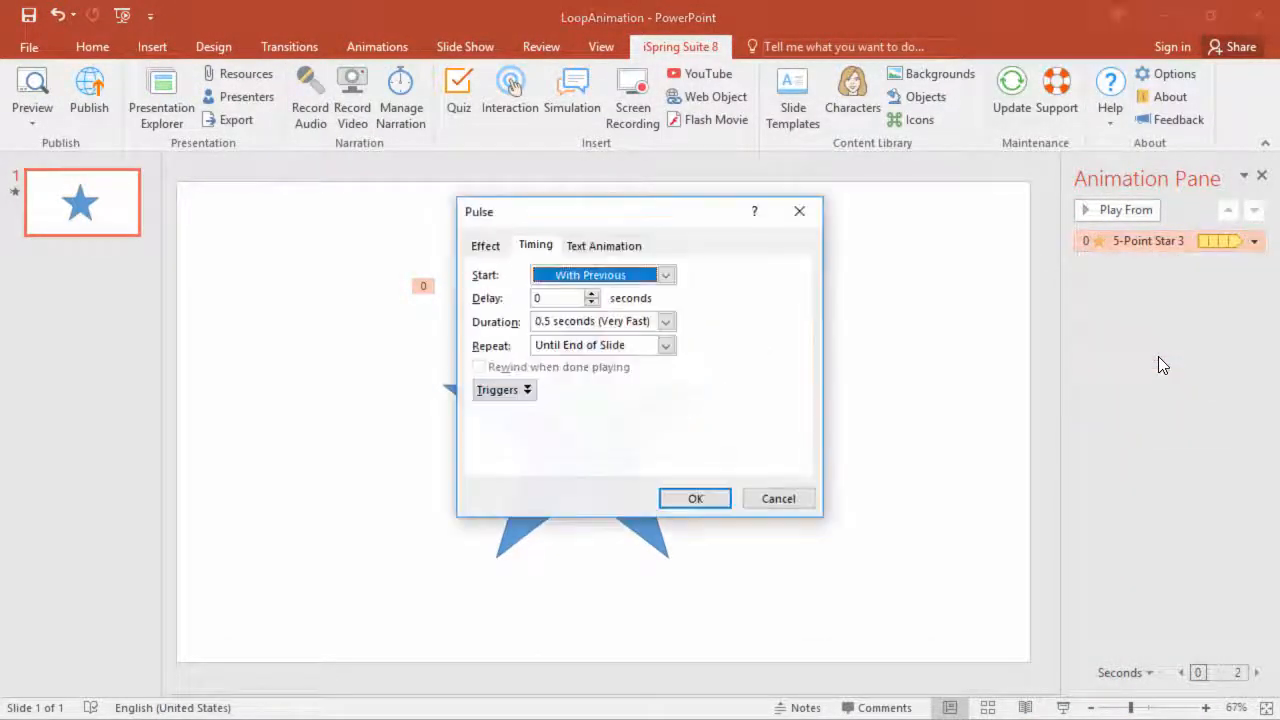
Set the Pulse repeat count to 999, then verify the looping star in the iSpring preview
{"action": "left_click", "coordinate": [596, 344]}
{"action": "type", "text": "999"}
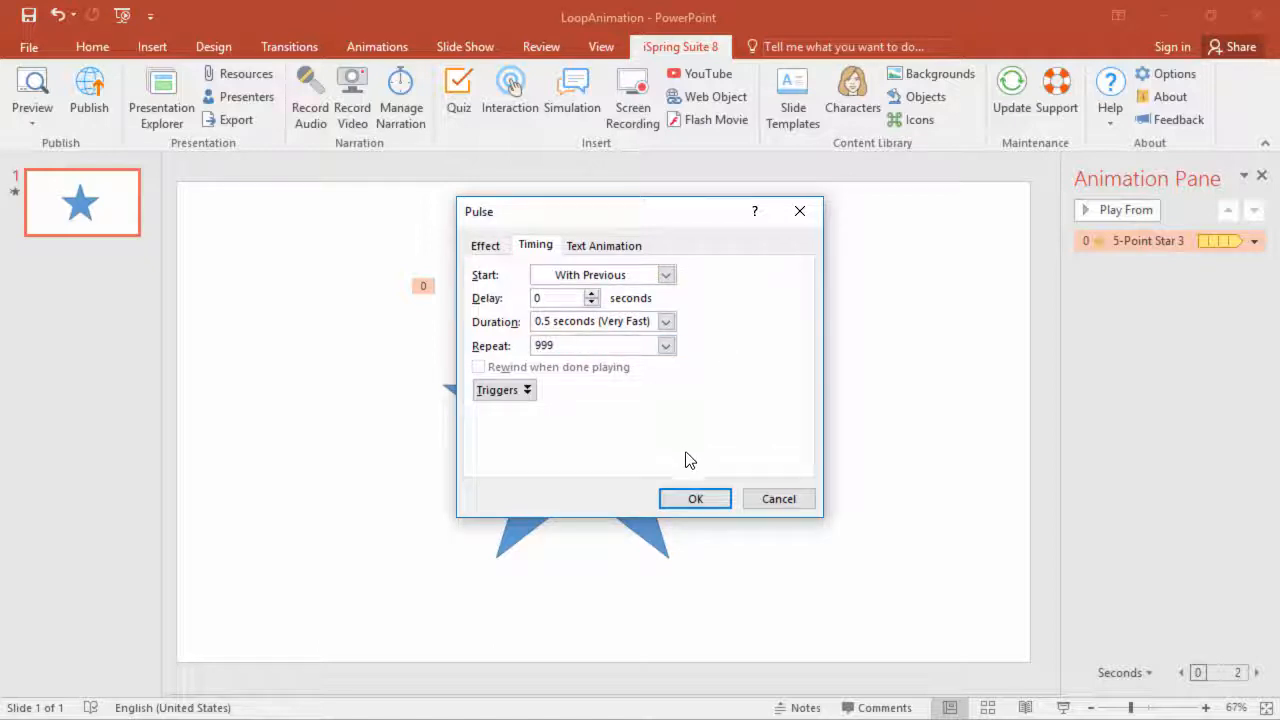
{"action": "left_click", "coordinate": [696, 500]}
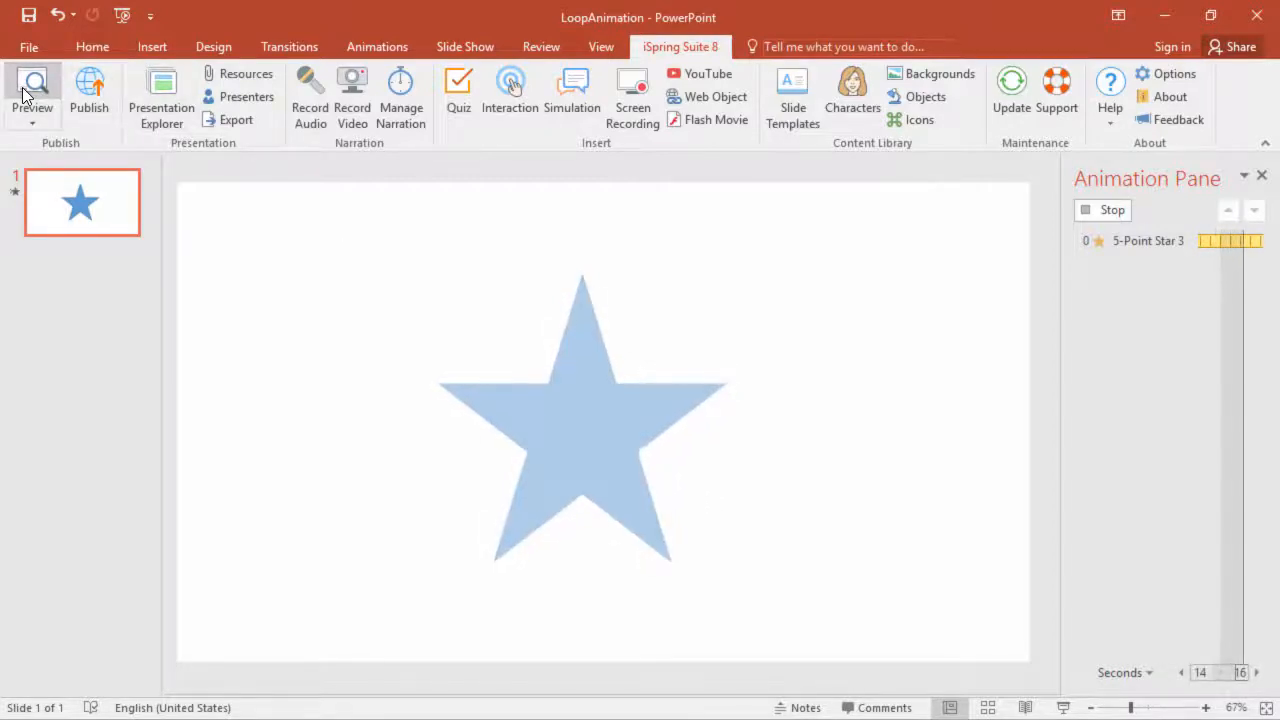
{"action": "left_click", "coordinate": [32, 90]}
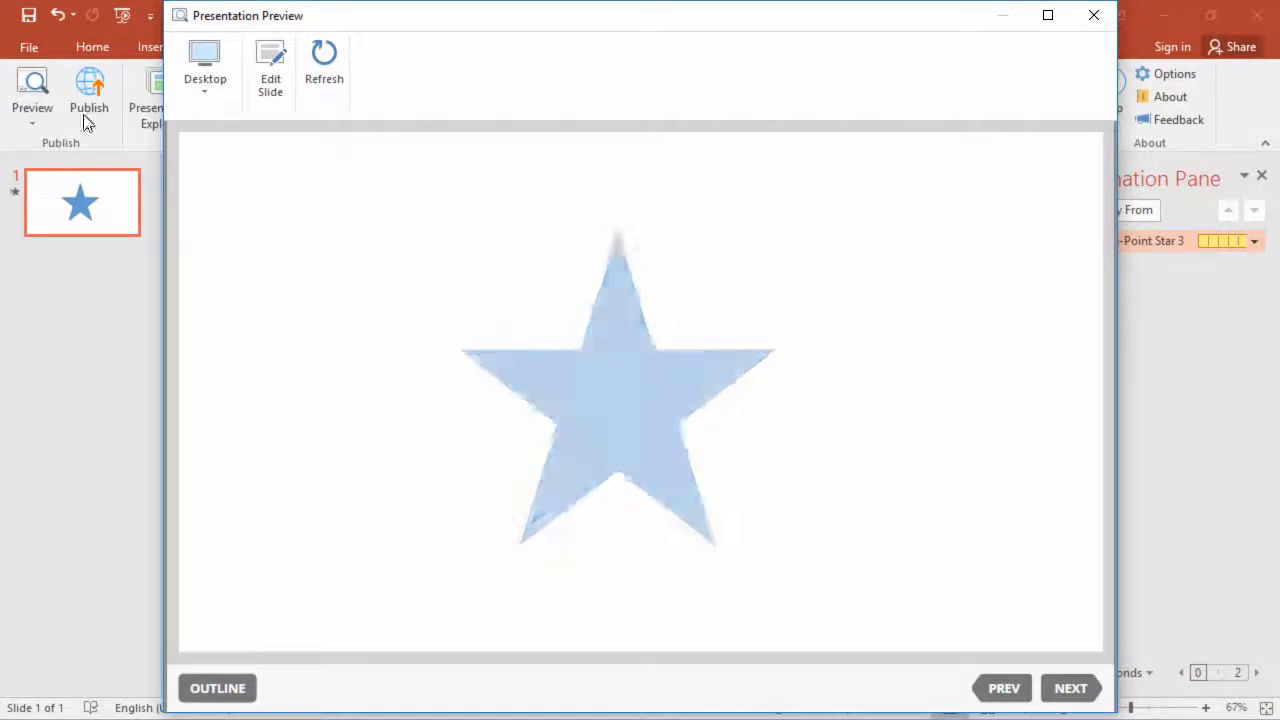
{"action": "left_click", "coordinate": [1094, 16]}
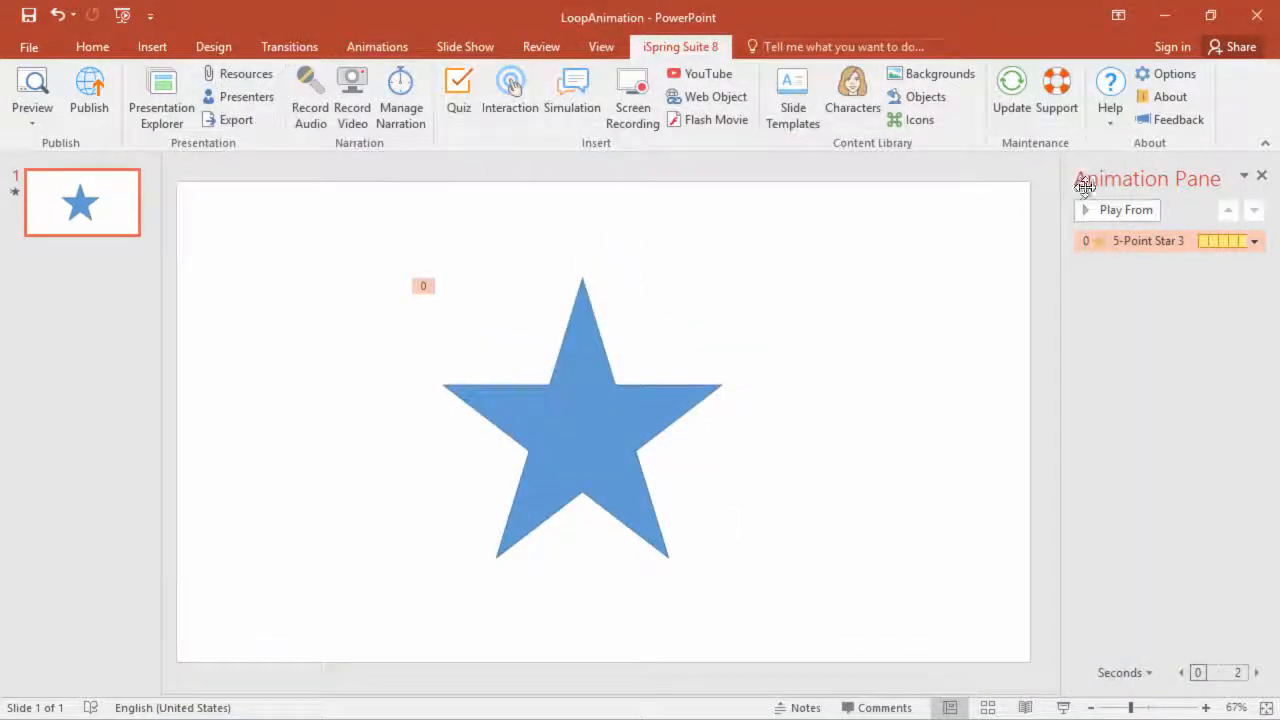
{"action": "mouse_move", "coordinate": [1116, 240]}
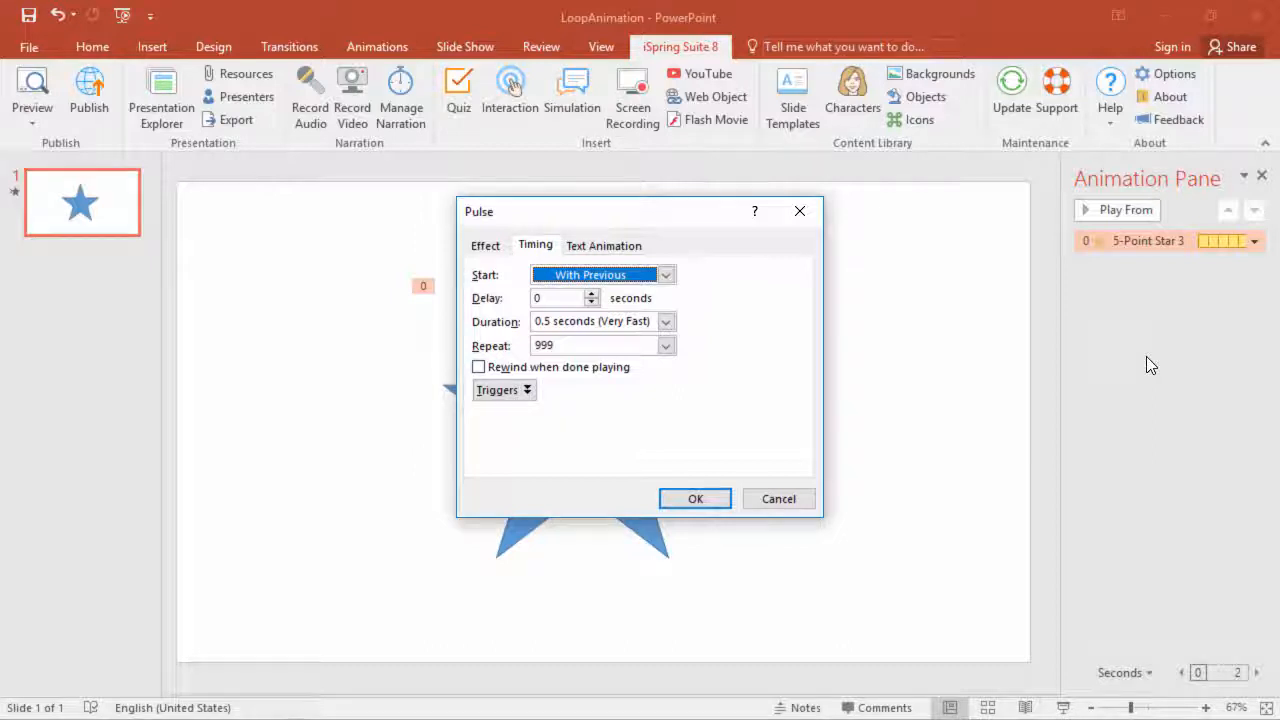
Replace the Pulse repeat value 999 with 10 and apply the timing
{"action": "left_click", "coordinate": [596, 320]}
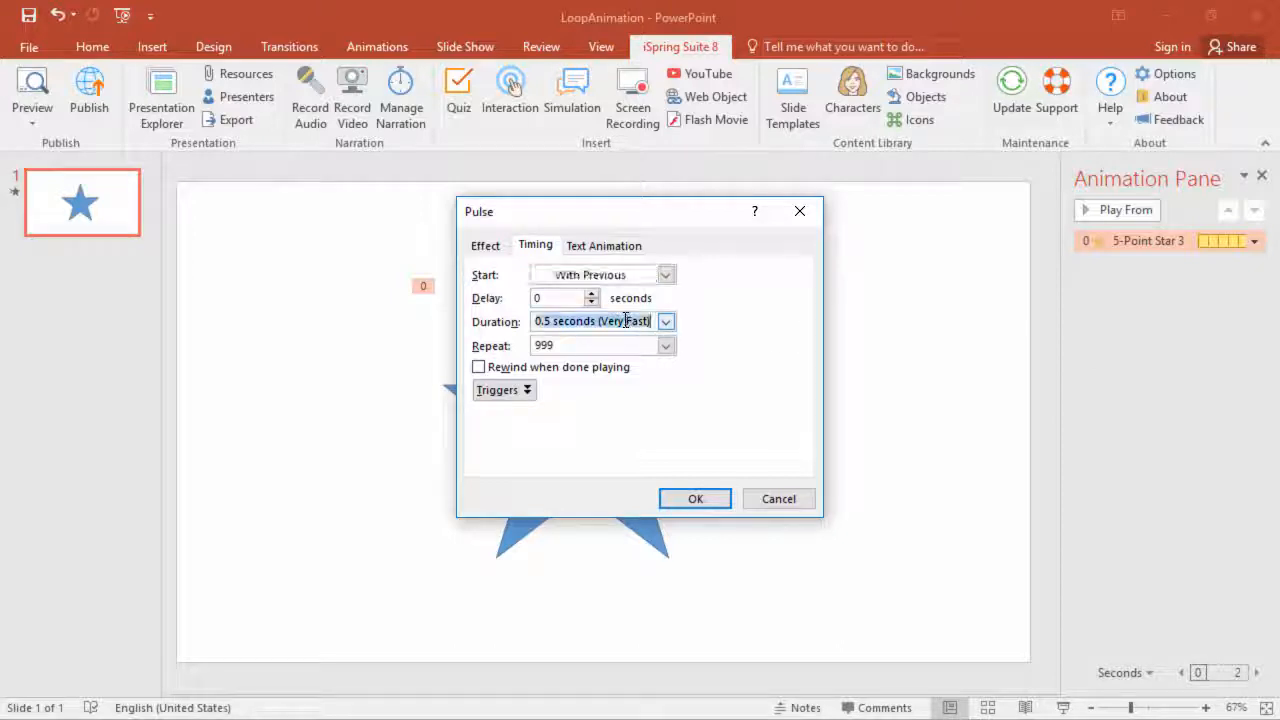
{"action": "left_click", "coordinate": [596, 344]}
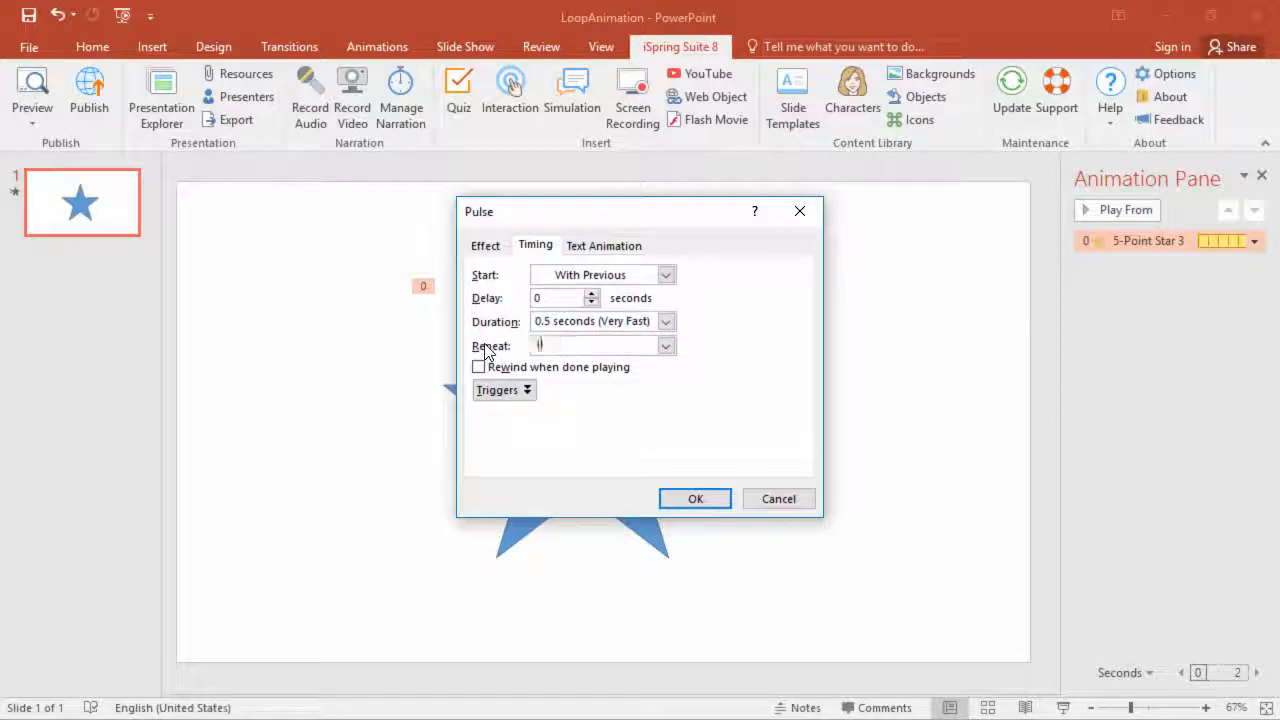
{"action": "type", "text": "10"}
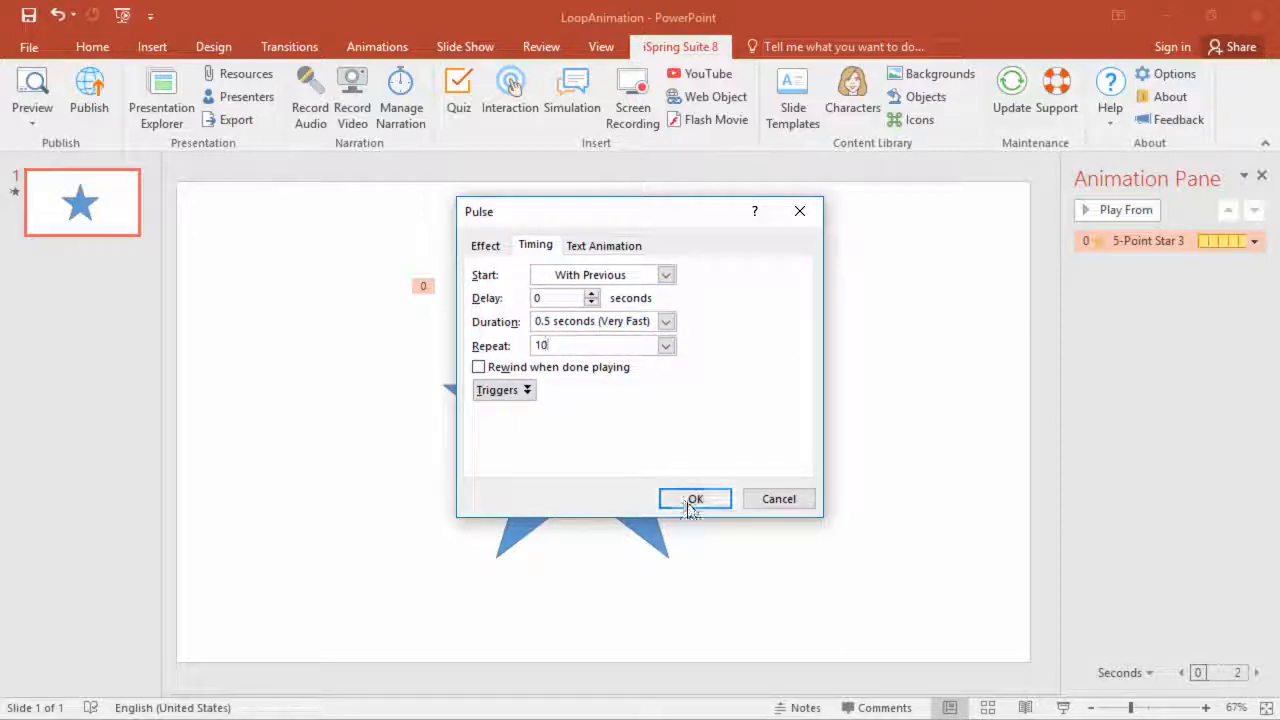
{"action": "left_click", "coordinate": [696, 500]}
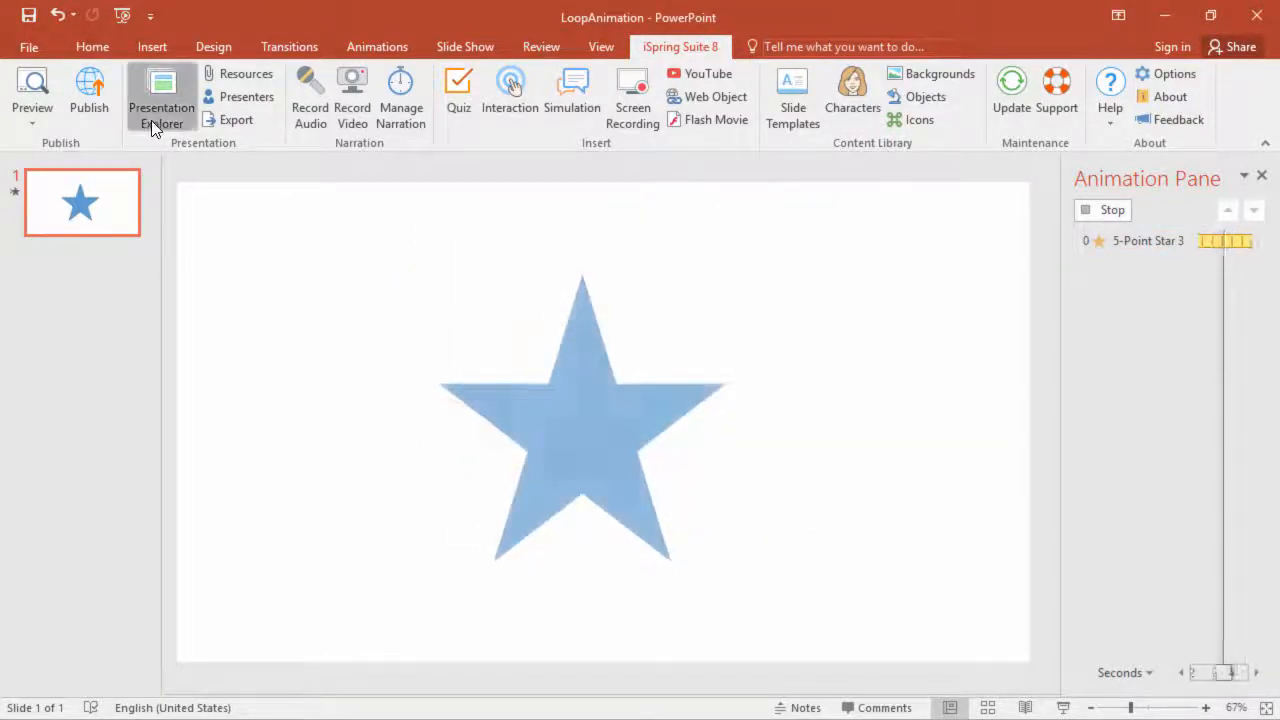
{"action": "left_click", "coordinate": [160, 96]}
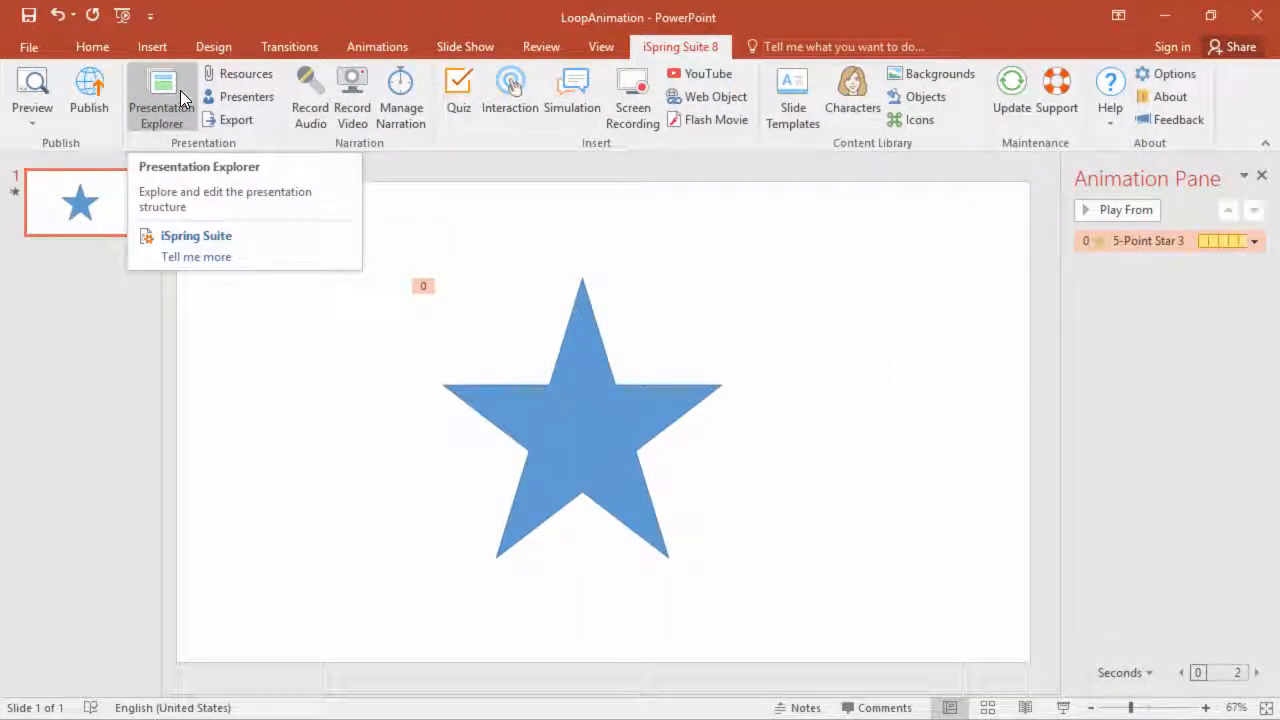
{"action": "mouse_move", "coordinate": [400, 96]}
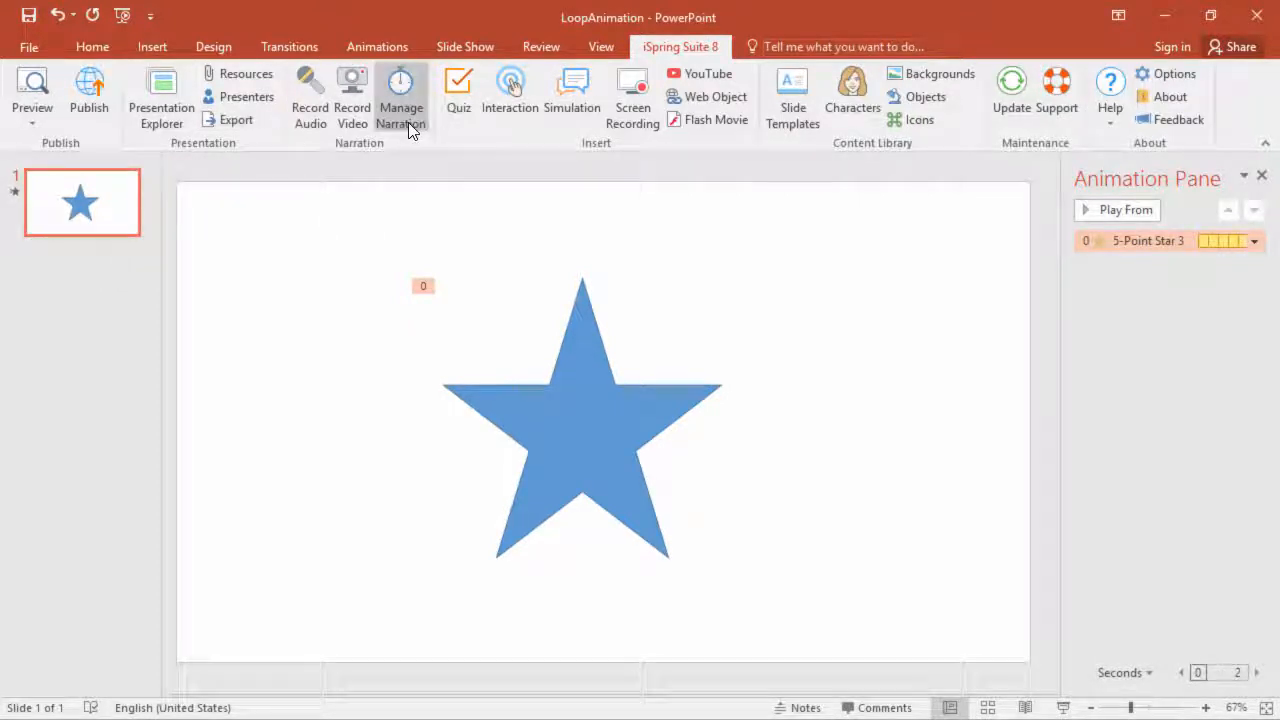
{"action": "left_click", "coordinate": [400, 96]}
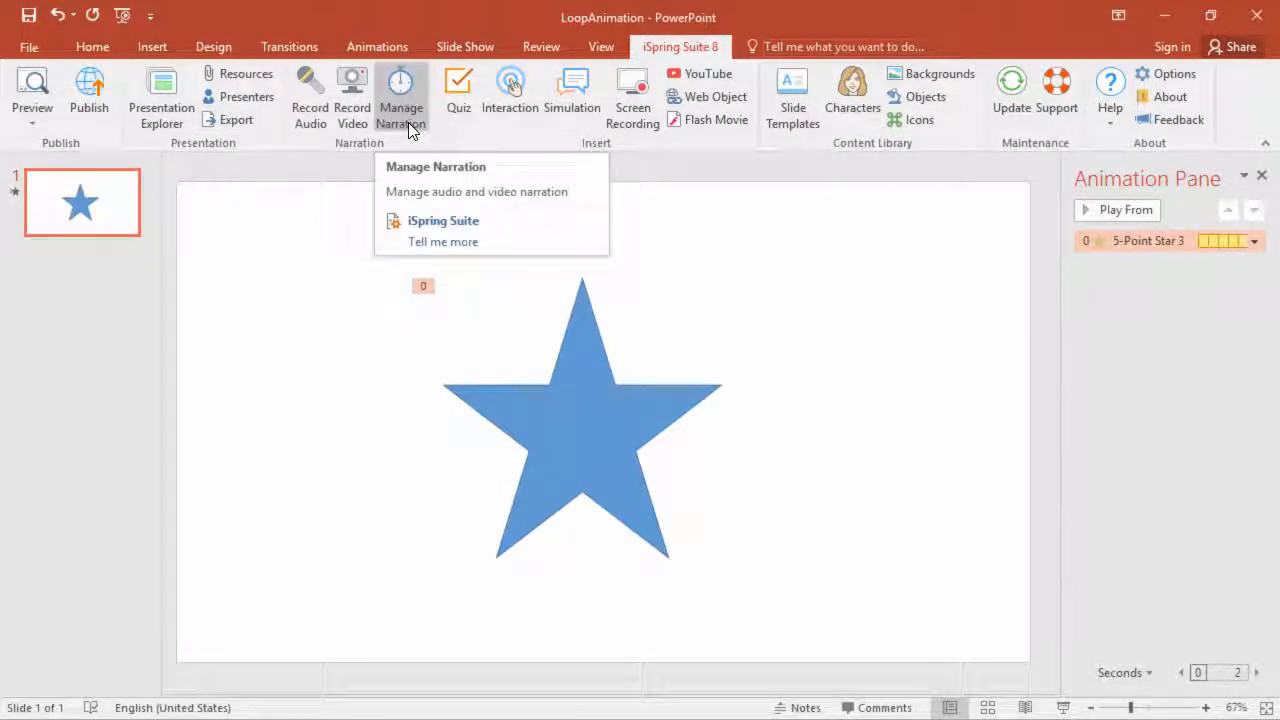